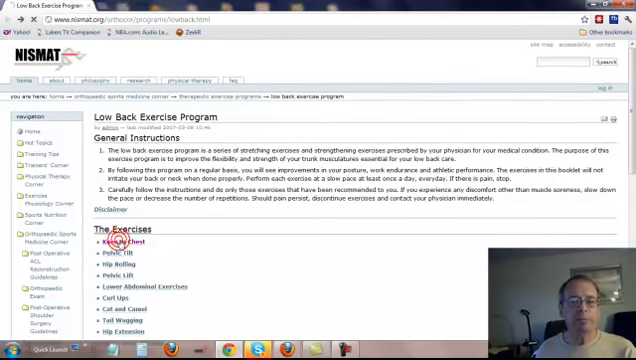
Follow the first link under The Exercises to the illustrated Low Back Program Exercises page
left_click(120, 240)
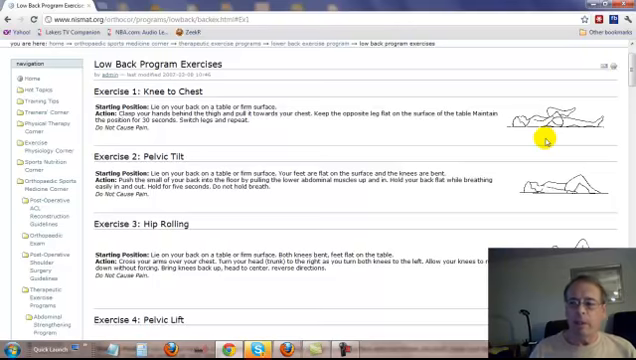
Scroll down past Knee to Chest to Pelvic Tilt, Hip Rolling and Pelvic Lift
scroll("down", 3)
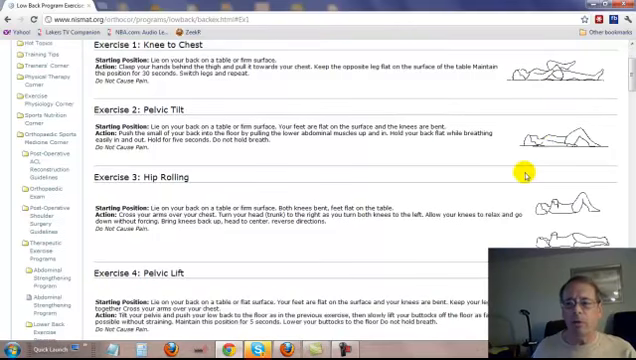
scroll("down", 3)
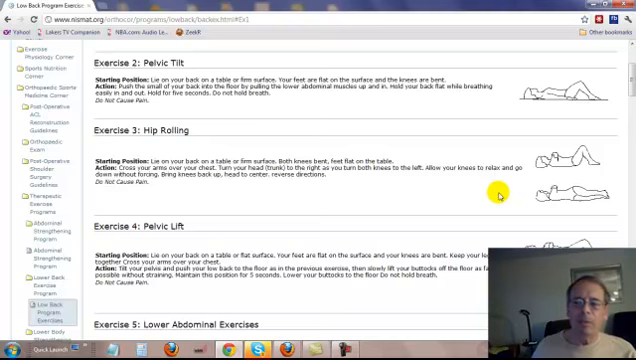
mouse_move(556, 206)
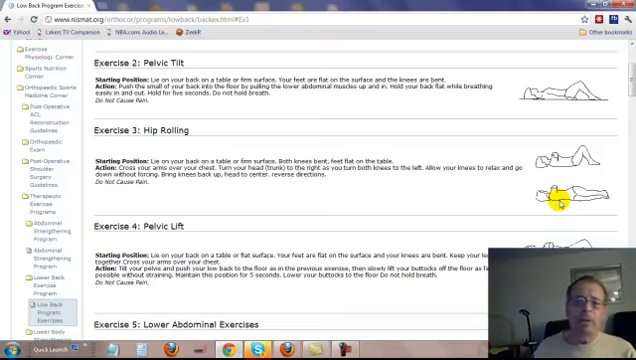
Scroll down so Exercise 4: Pelvic Lift and the start of Exercise 5 are visible
scroll("down", 3)
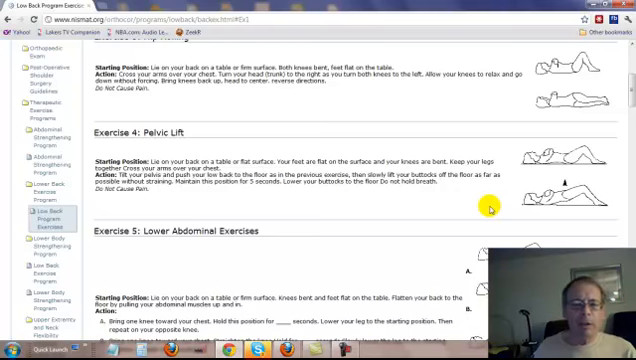
mouse_move(472, 204)
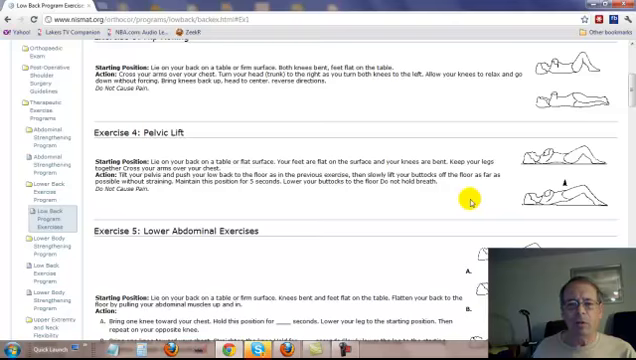
Scroll down through all illustrated steps of Exercise 5: Lower Abdominal Exercises until Curl Ups appears
scroll("down", 3)
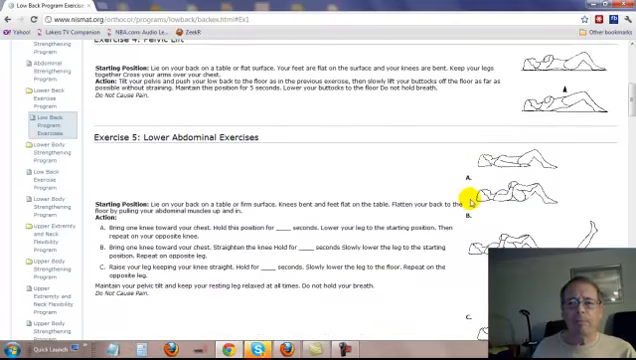
scroll("down", 3)
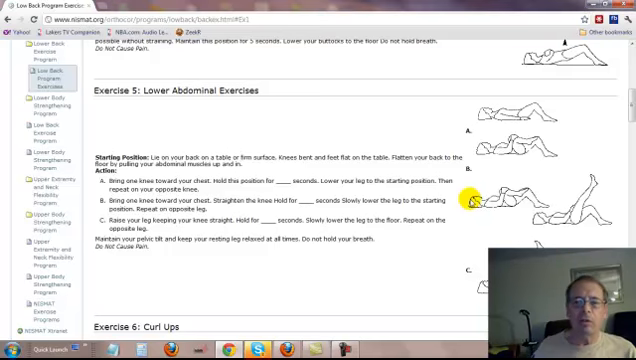
scroll("down", 3)
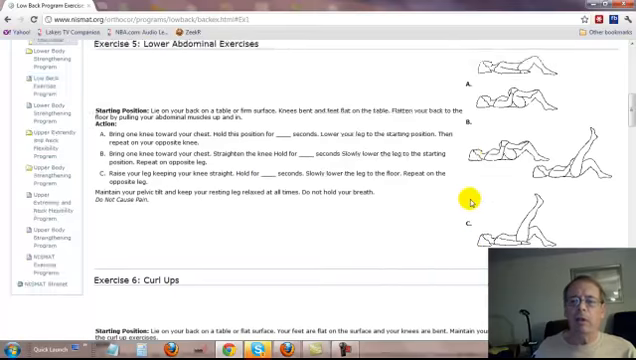
Scroll down to show Exercise 6: Curl Ups with its three variations and the start of Cat and Camel
scroll("down", 3)
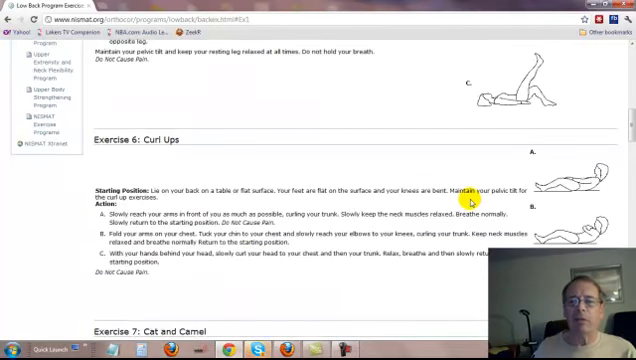
scroll("down", 3)
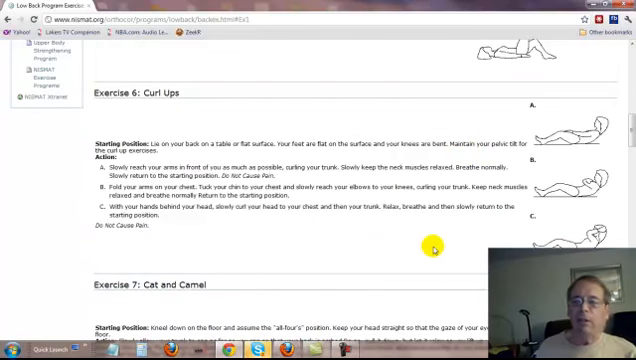
mouse_move(552, 156)
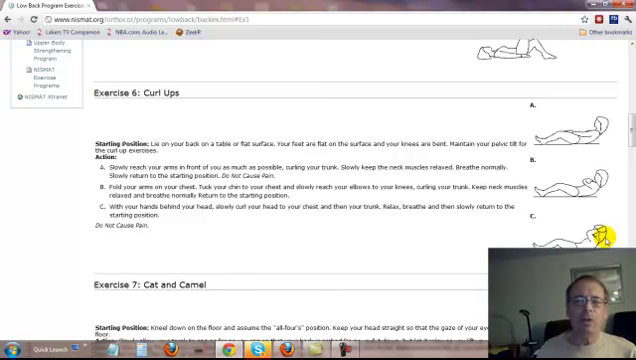
Scroll down to show Exercise 7: Cat and Camel fully, with Tail Wagging beginning below
scroll("down", 3)
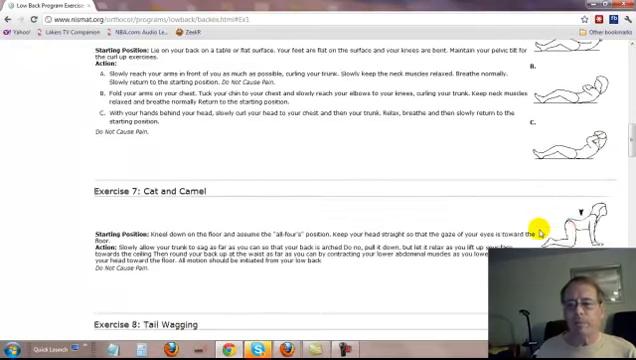
scroll("down", 3)
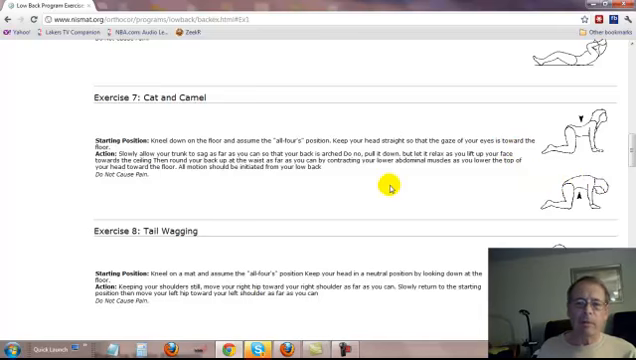
Scroll down through Exercise 8: Tail Wagging to Exercise 9: Hip Extension
scroll("down", 3)
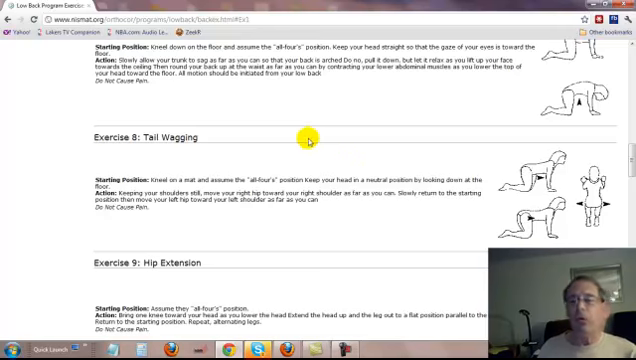
scroll("down", 3)
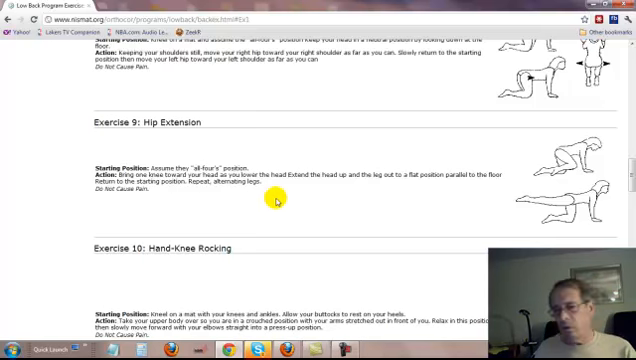
mouse_move(312, 212)
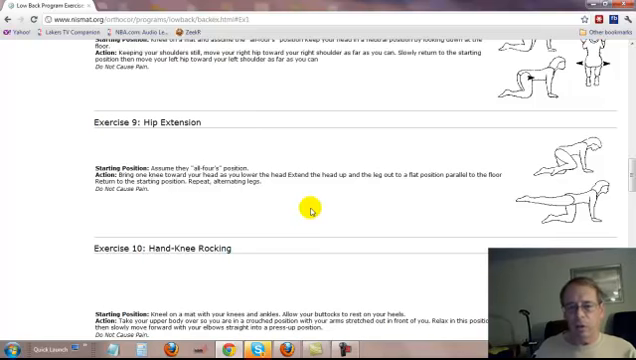
Scroll down so Exercise 10: Hand-Knee Rocking sits fully in view below Hip Extension
scroll("down", 3)
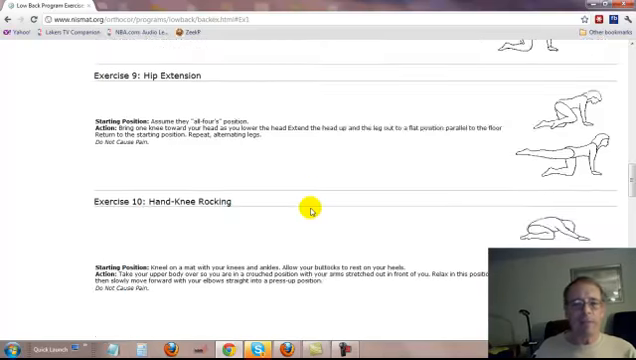
Scroll down past Hand-Knee Rocking to Exercise 11: Lying Prone In Extension and Exercise 12: Press Up
scroll("down", 3)
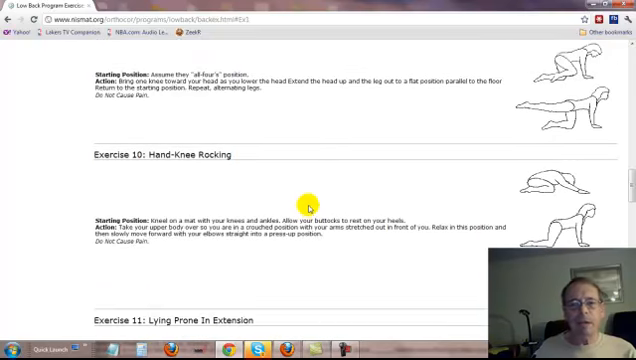
mouse_move(296, 186)
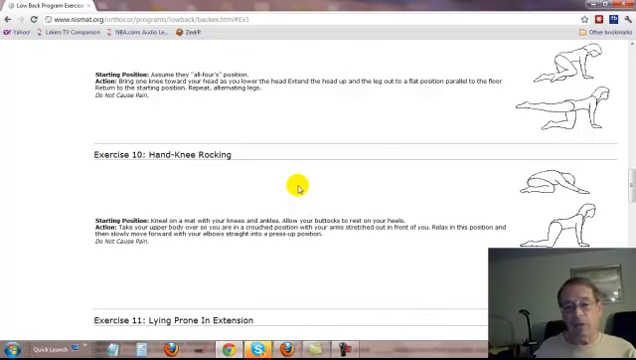
scroll("down", 3)
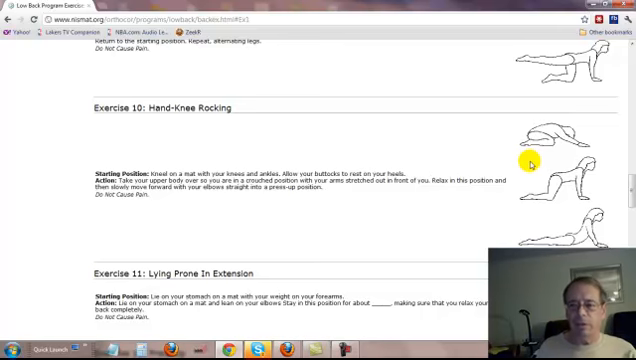
mouse_move(592, 144)
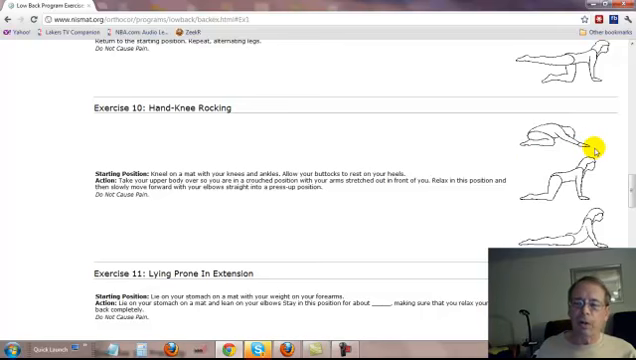
mouse_move(560, 148)
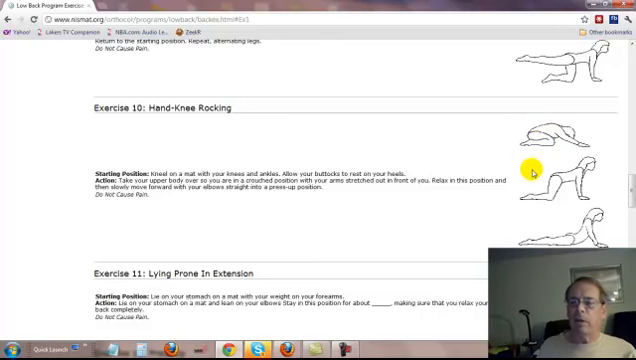
mouse_move(532, 152)
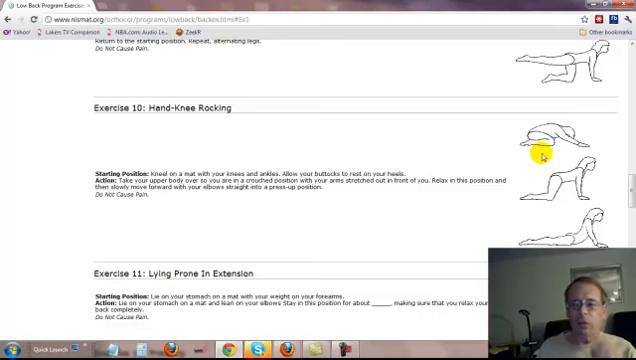
mouse_move(524, 184)
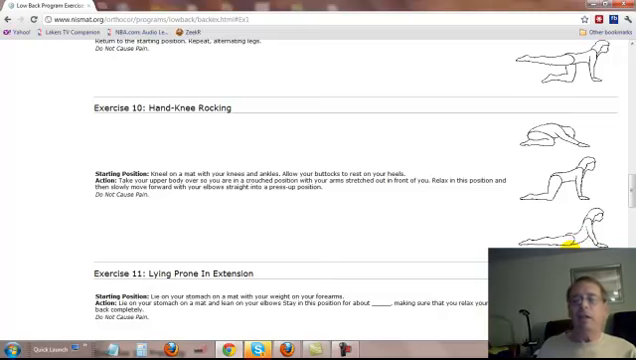
scroll("down", 3)
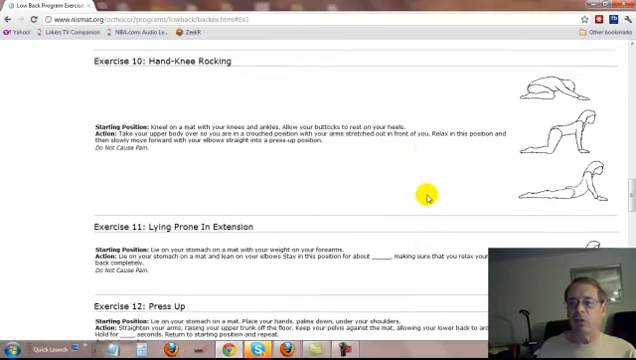
Scroll down past Press Up to Exercise 13: Back Extension and Exercise 14: Arm Lifts
scroll("down", 3)
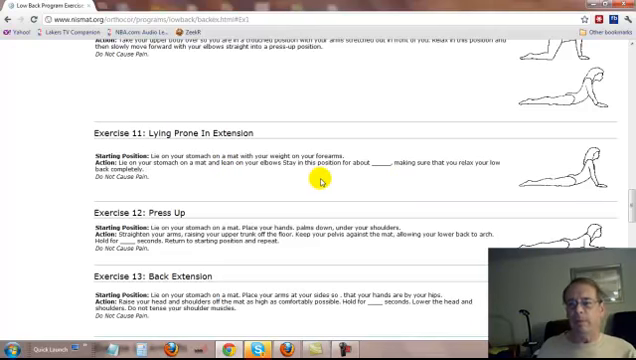
mouse_move(432, 184)
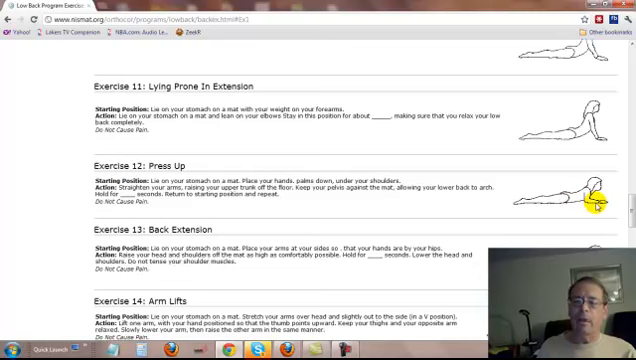
scroll("down", 3)
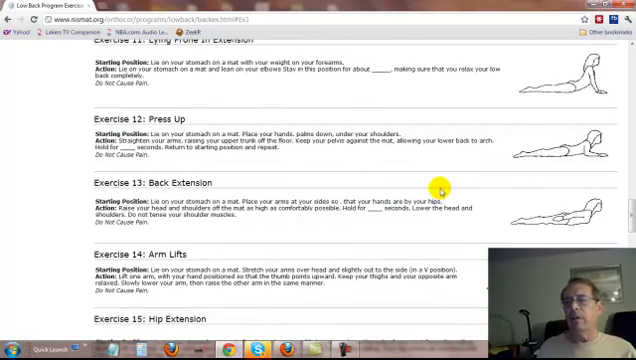
Scroll down to show Exercises 12–15: Press Up, Back Extension, Arm Lifts, Hip Extension
scroll("down", 3)
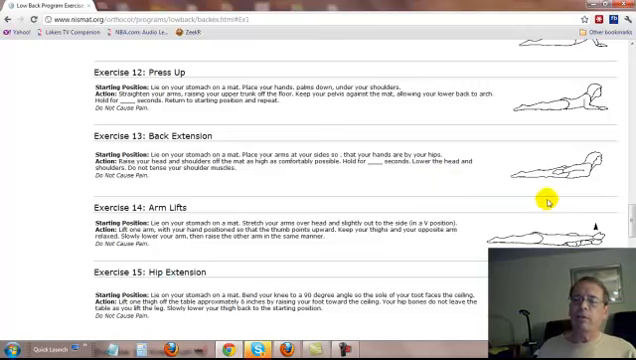
mouse_move(372, 190)
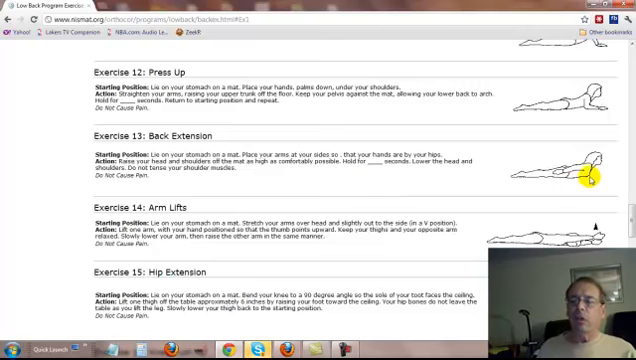
mouse_move(416, 188)
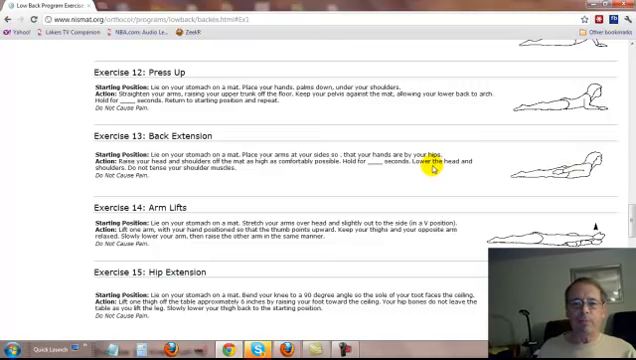
scroll("down", 3)
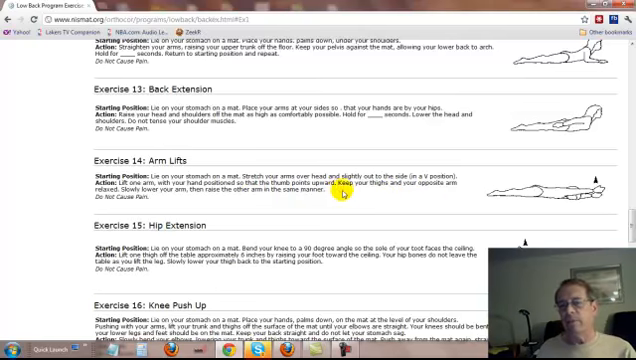
mouse_move(372, 198)
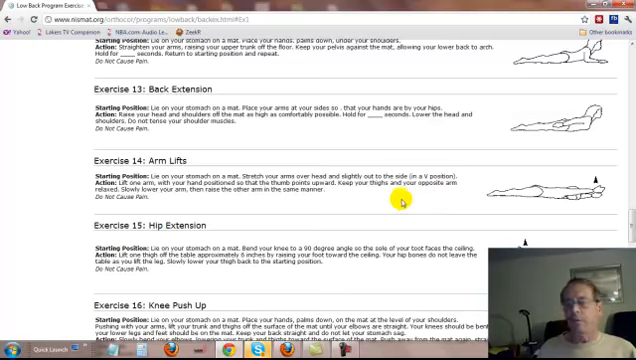
Scroll down so Exercise 16: Knee Push Up and Exercise 17: Push Up appear
scroll("down", 3)
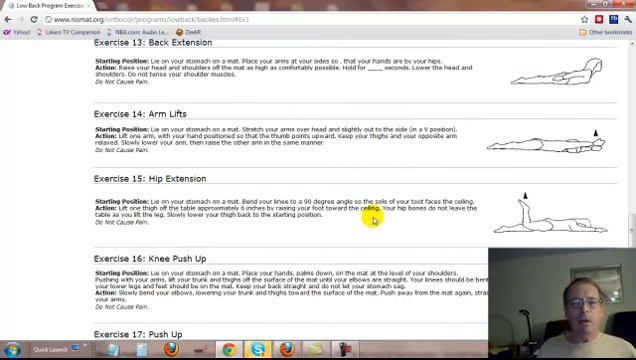
mouse_move(424, 234)
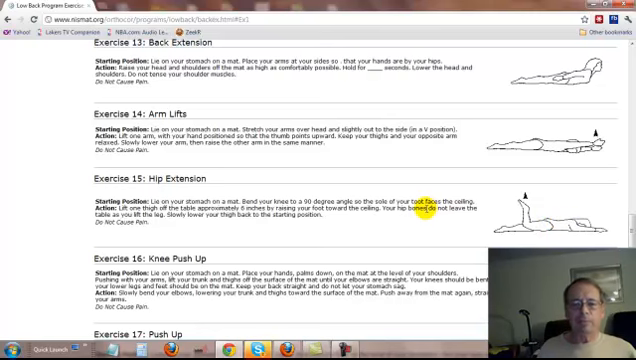
Scroll down to Exercise 17: Push Up and the Exercise 18: Trunk Rotation heading
scroll("down", 3)
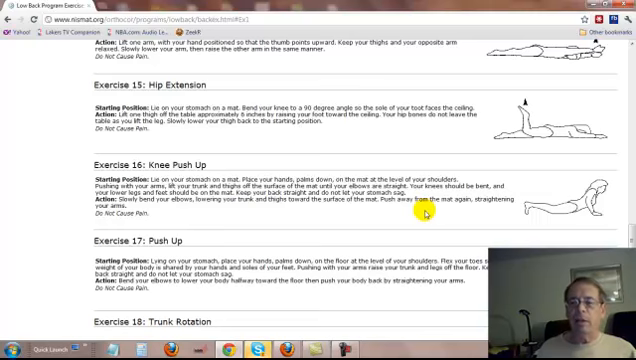
scroll("down", 3)
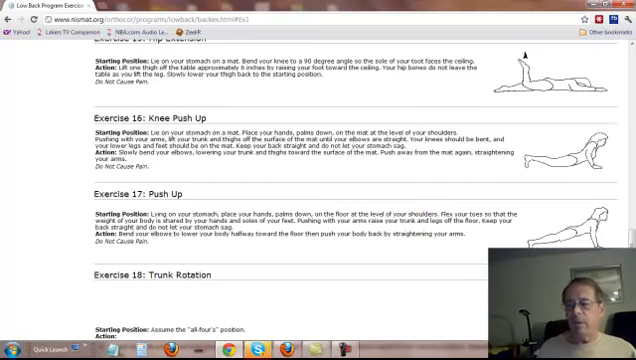
mouse_move(482, 244)
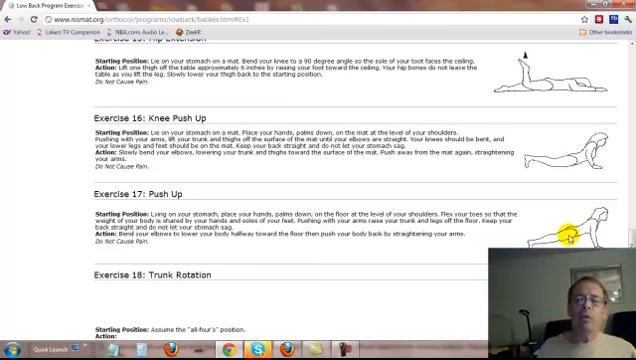
mouse_move(450, 232)
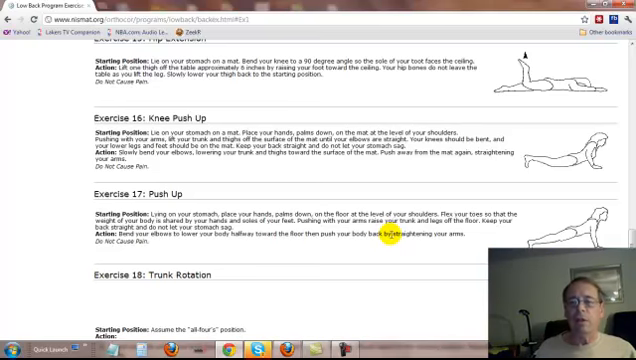
Scroll down to show Trunk Rotation's starting position and first action steps
scroll("down", 3)
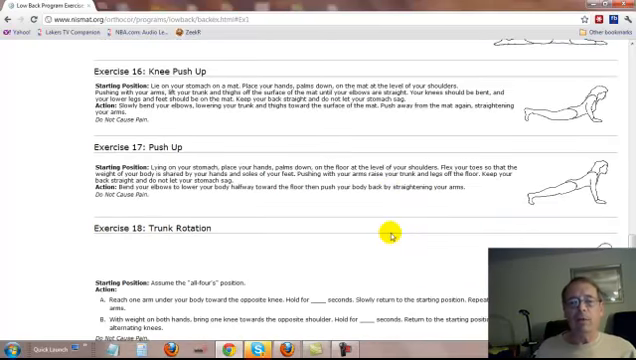
Scroll down to Exercise 19: Full Back Release and the Exercise 20 heading
scroll("down", 3)
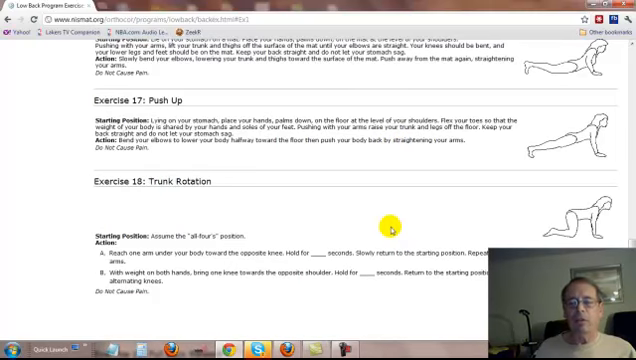
scroll("down", 3)
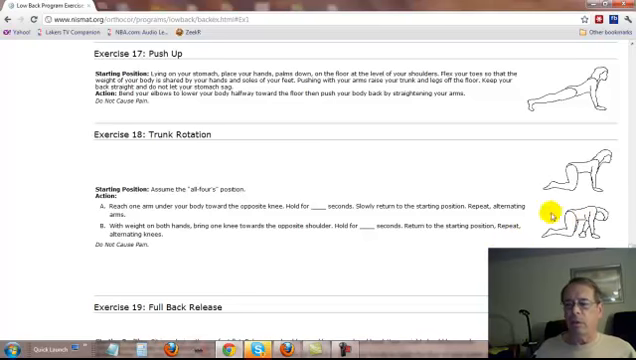
scroll("down", 3)
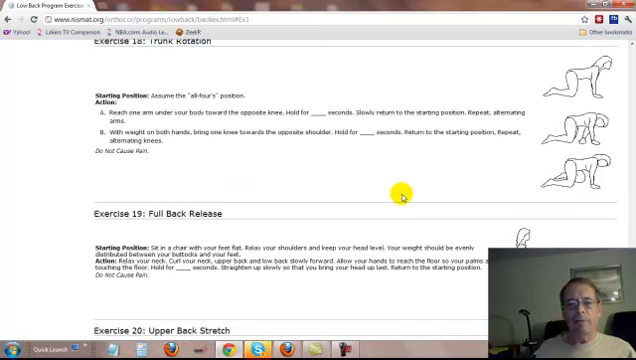
Scroll down until Exercise 20: Upper Back Stretch is fully shown
scroll("down", 3)
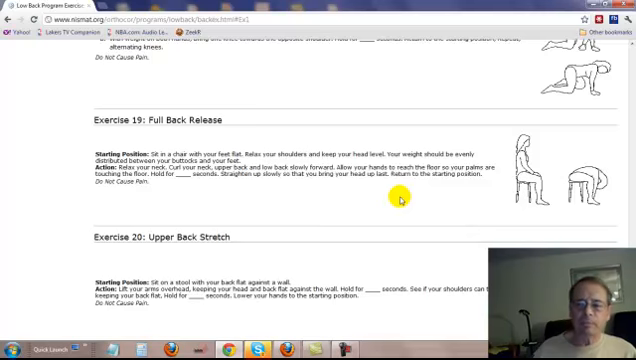
scroll("down", 3)
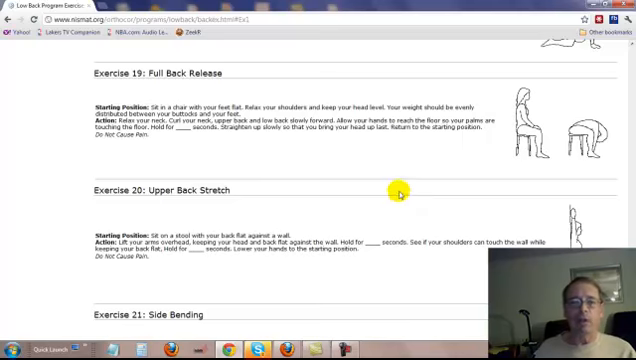
Scroll down to show Exercise 21: Side Bending with Backward Bending starting below
scroll("down", 3)
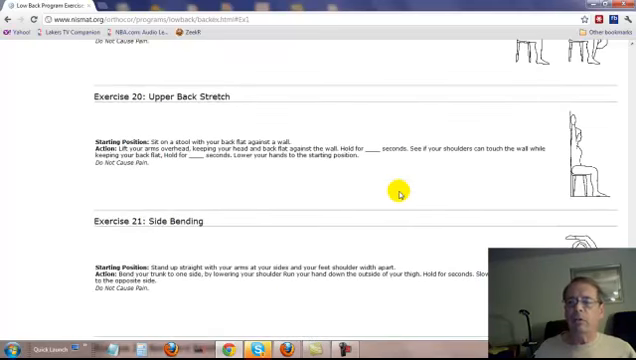
mouse_move(488, 184)
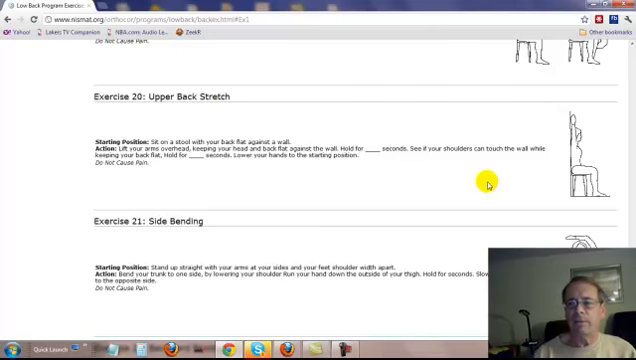
scroll("down", 3)
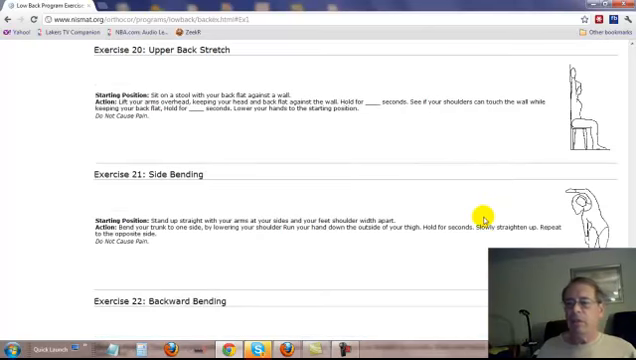
scroll("down", 3)
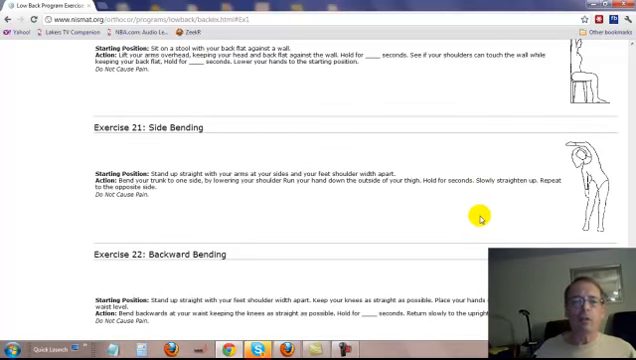
Scroll down so Exercise 22: Backward Bending is fully in view
scroll("down", 3)
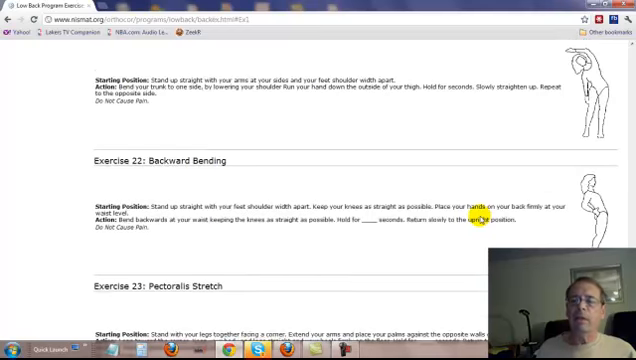
mouse_move(468, 232)
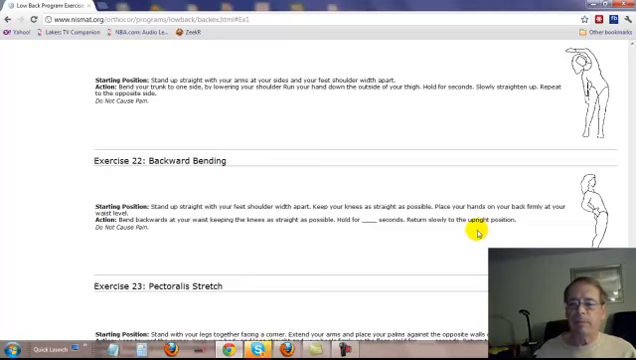
Scroll to the bottom to show Exercise 23: Pectoralis Stretch's position and action text
scroll("down", 3)
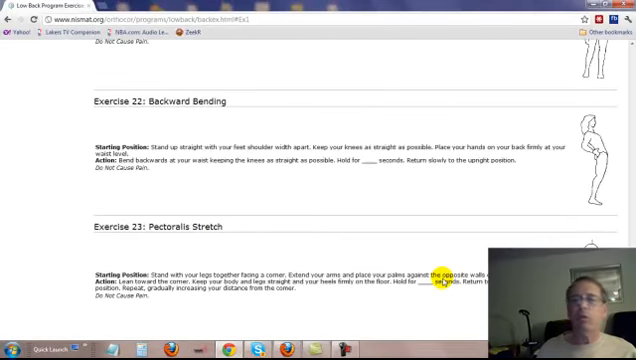
Scroll back up to the top, showing Exercise 1: Knee to Chest through Hip Rolling
scroll("up", 3)
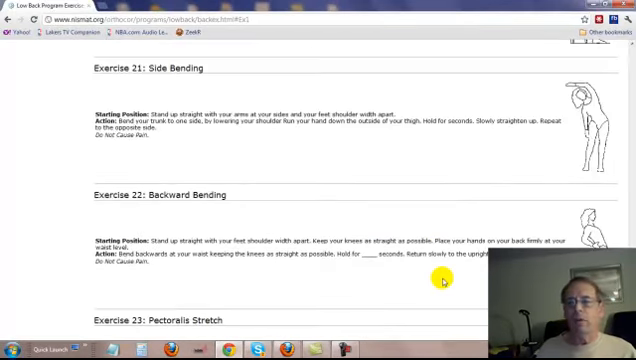
scroll("up", 3)
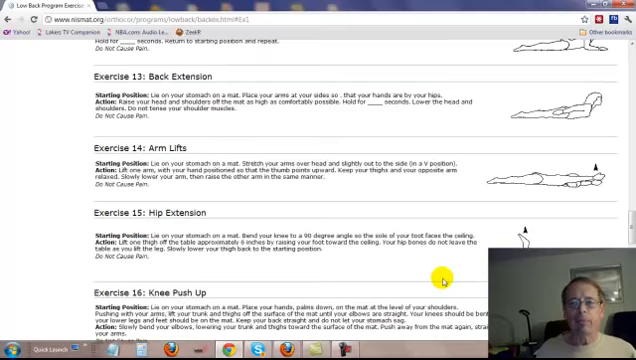
scroll("up", 3)
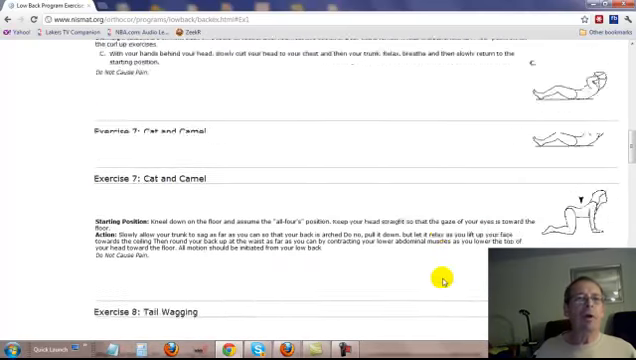
scroll("up", 3)
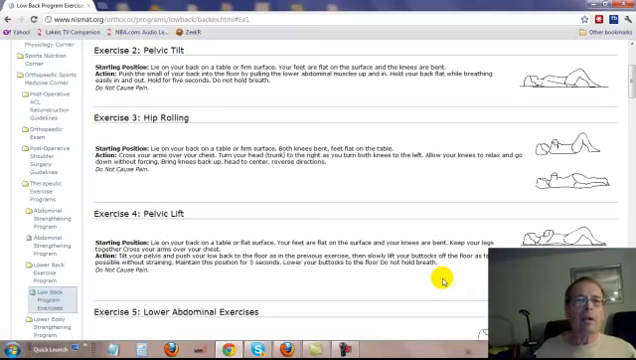
scroll("up", 3)
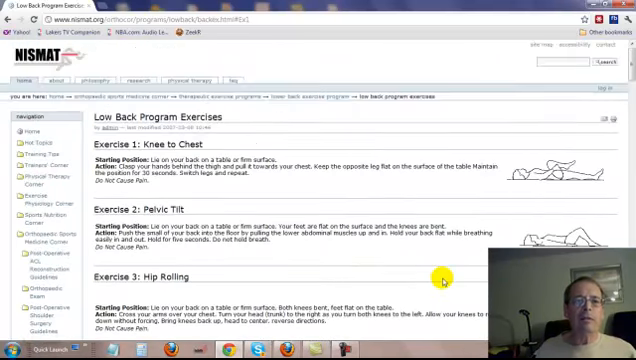